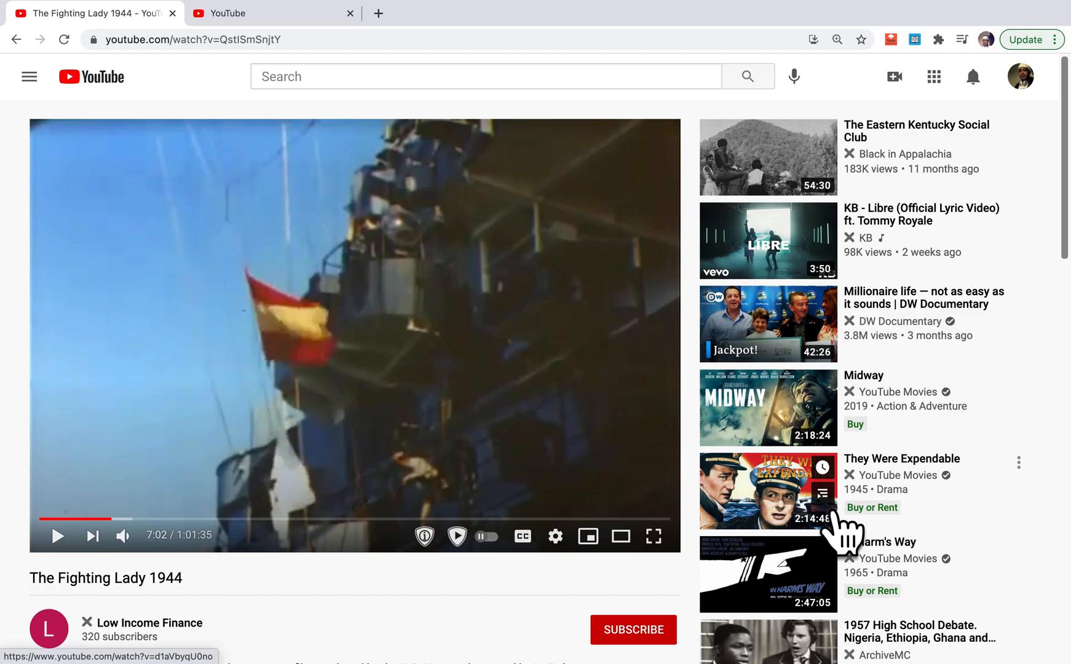
- Inspect the YouTube page and show the DevTools Console panel
scroll(down, 3)
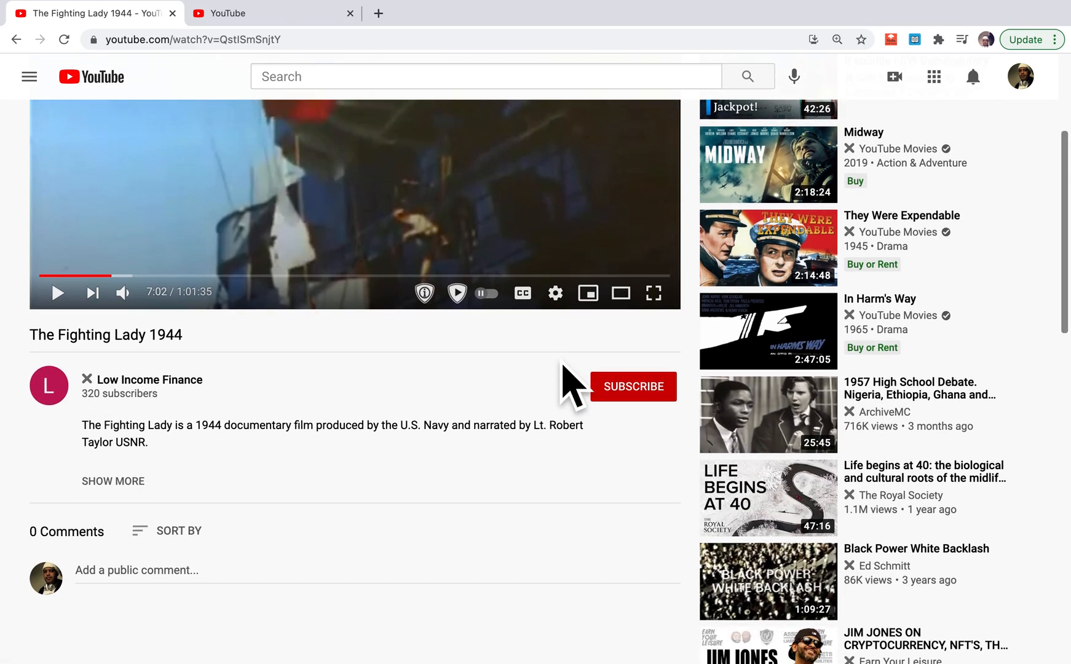
scroll(down, 3)
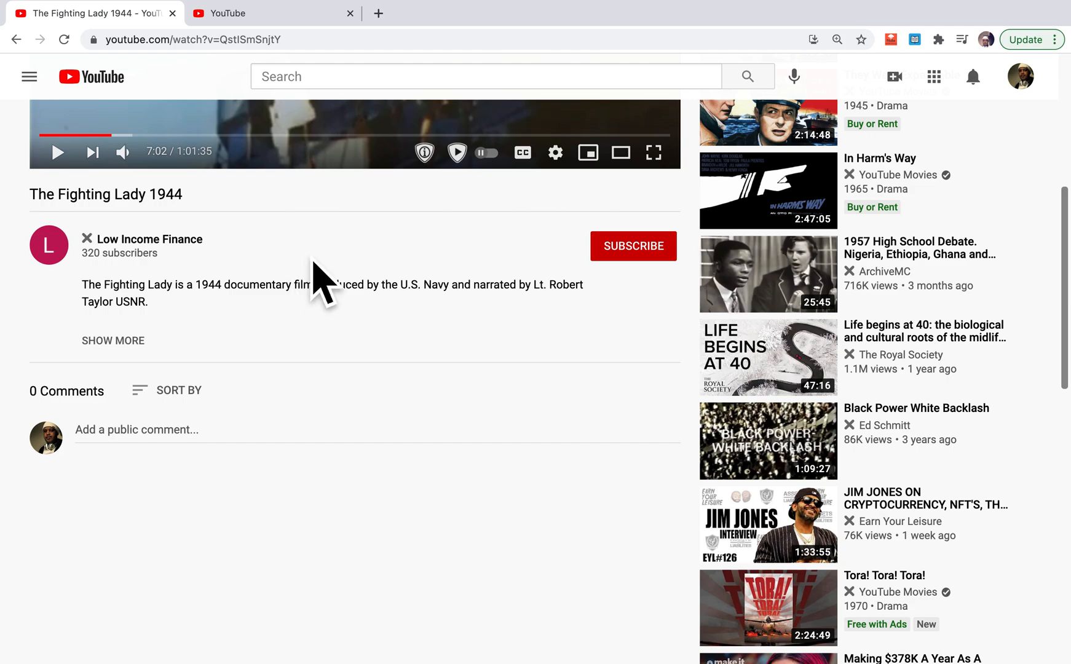
right_click(321, 283)
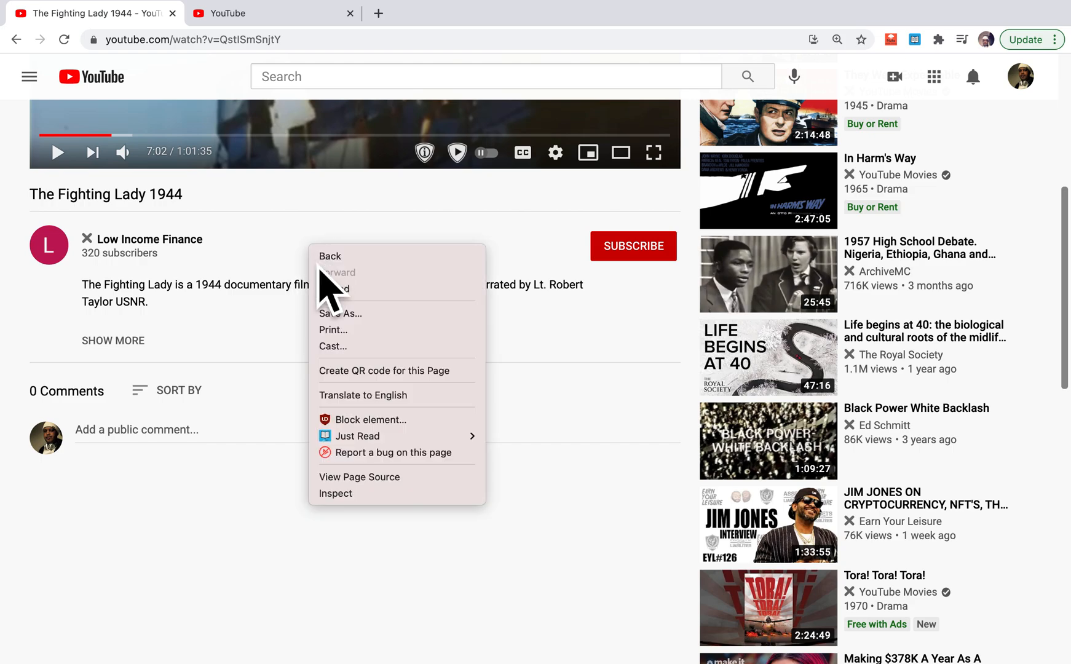
mouse_move(394, 492)
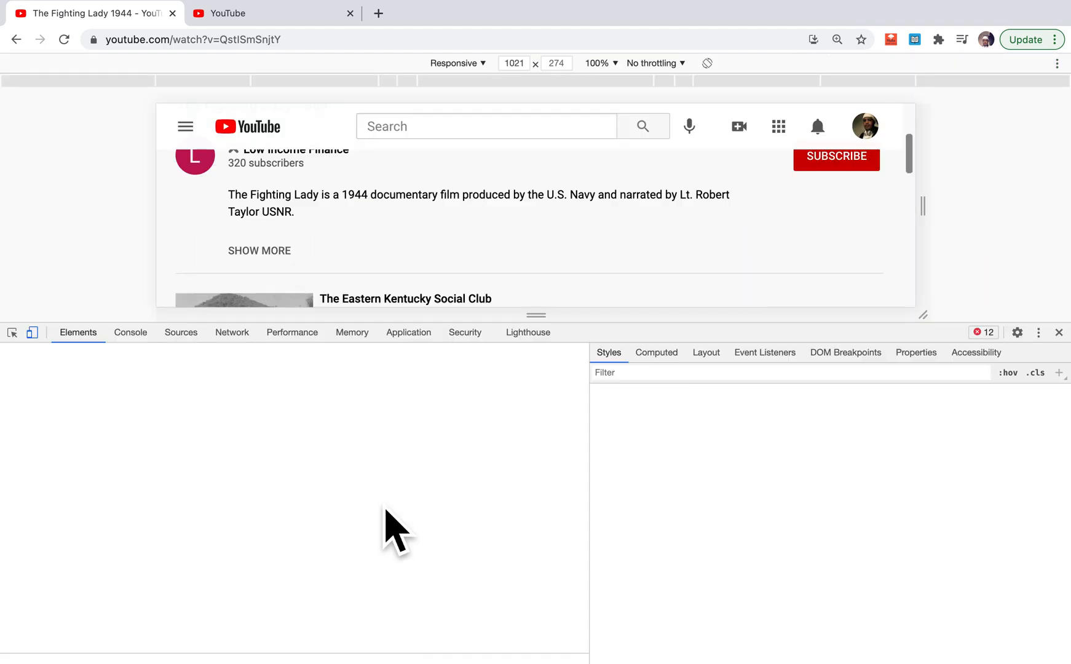
mouse_move(159, 368)
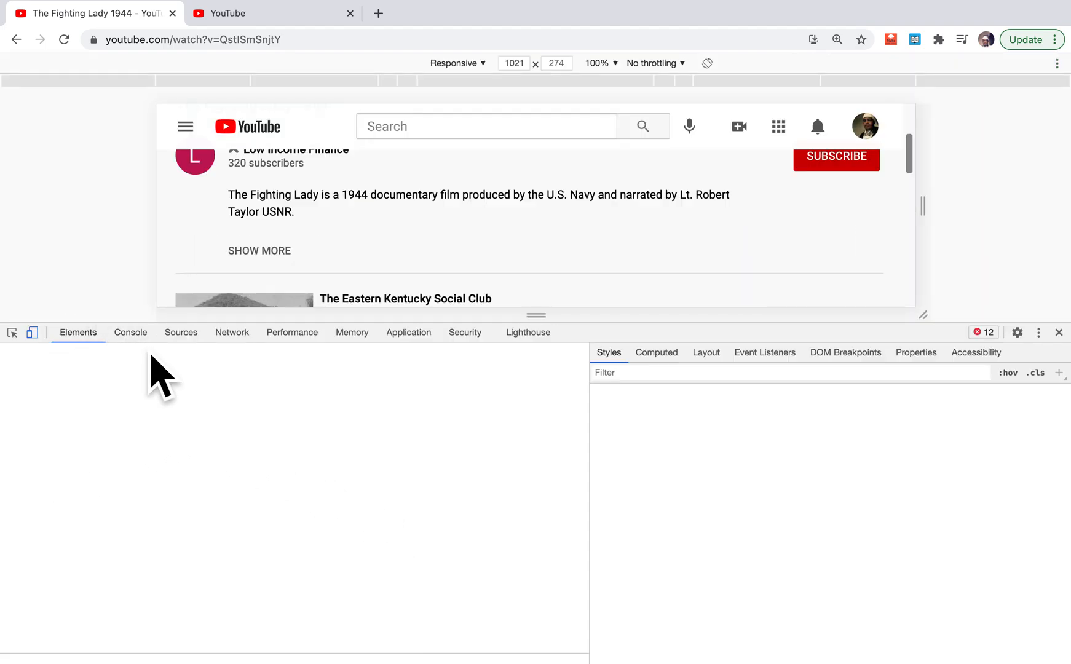
click(129, 332)
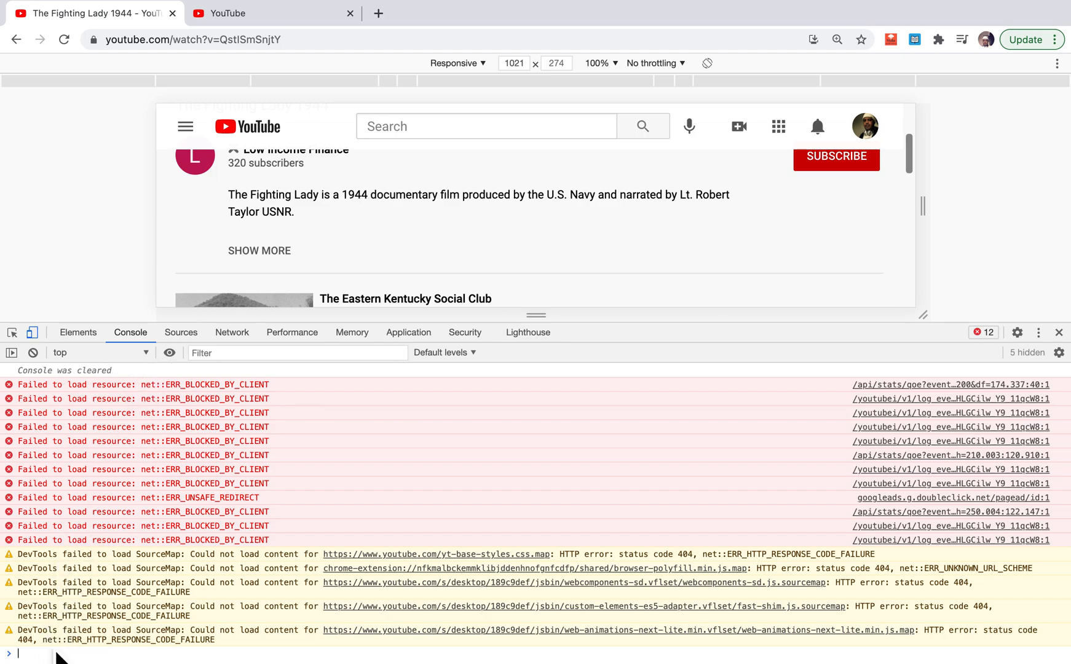
click(78, 332)
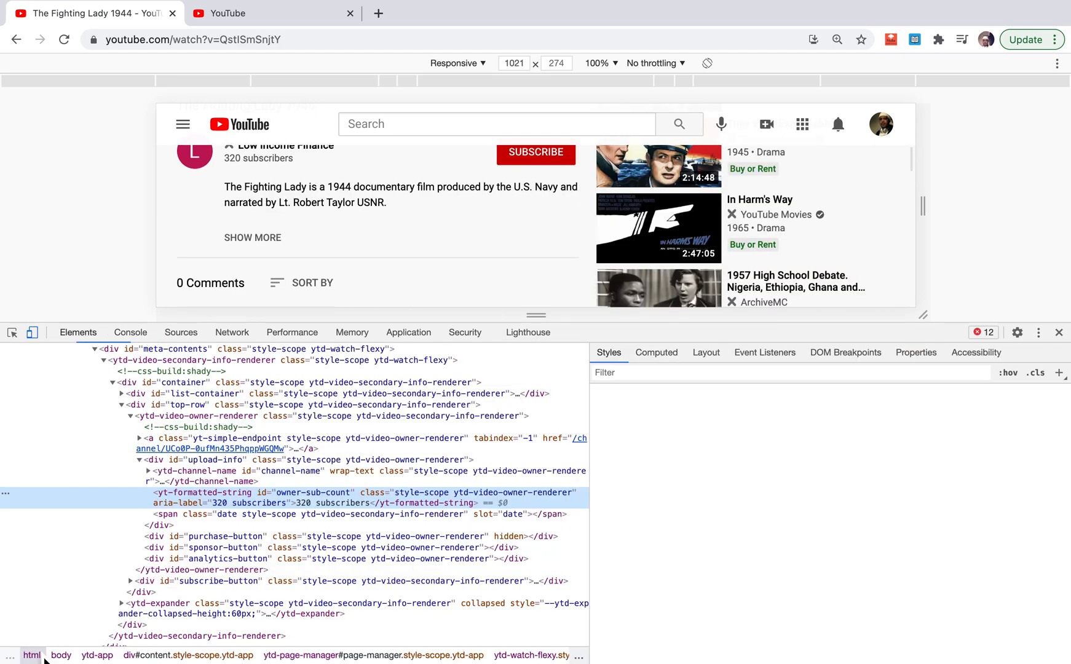
click(130, 331)
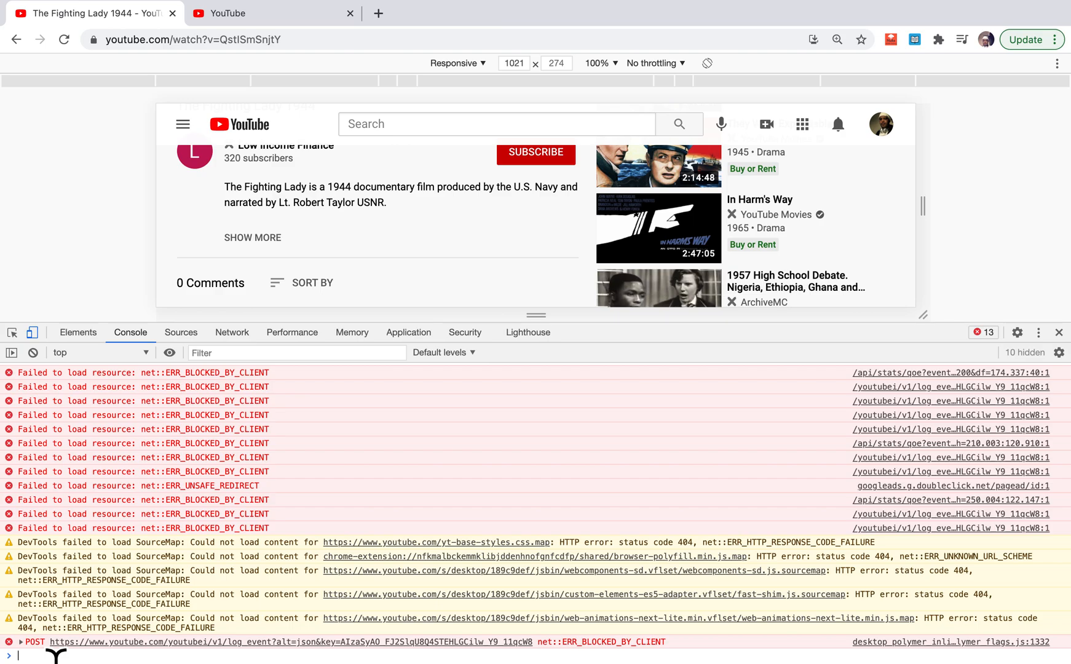
- Run clear(), then document.querySelector('video').playbackRate = 2.0, correcting a mistyped value
text(clear())
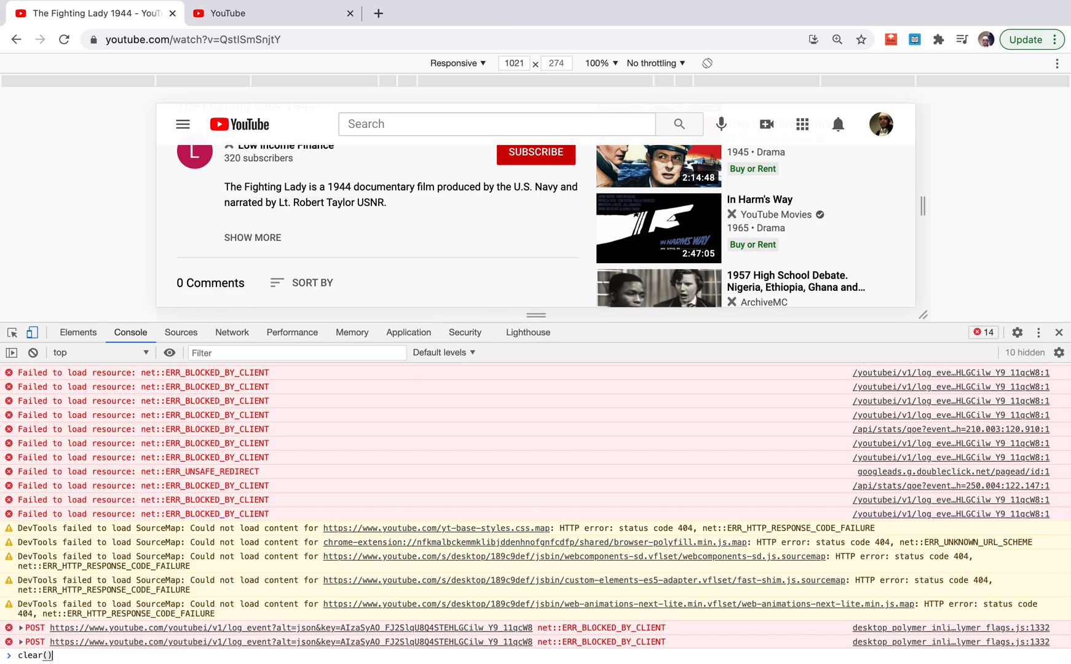
text(document.querySel)
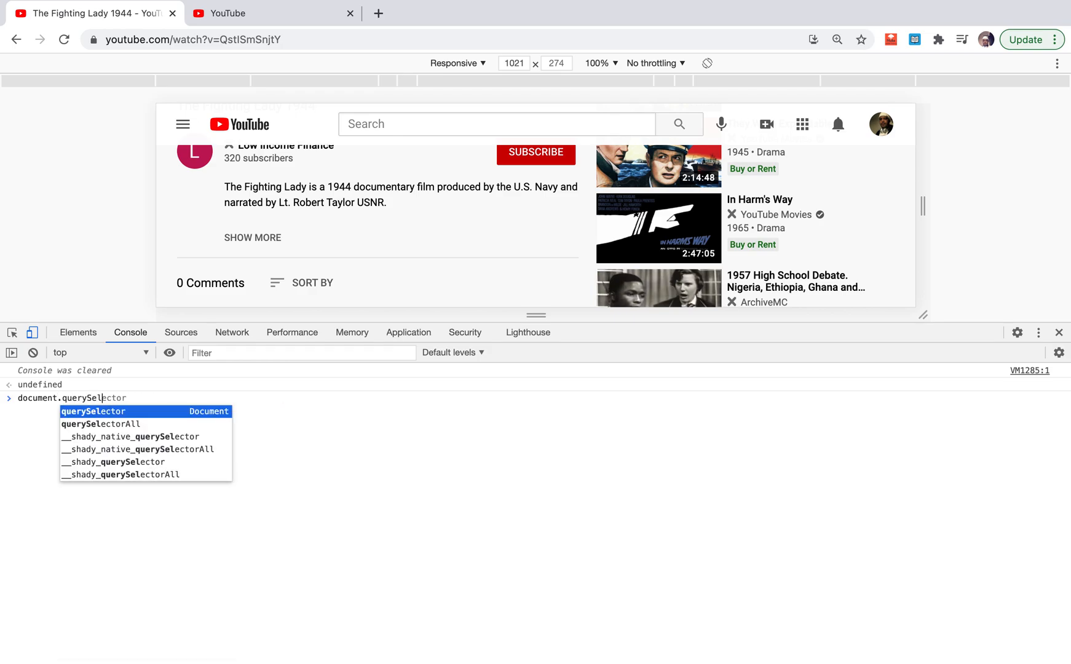
text(('v)
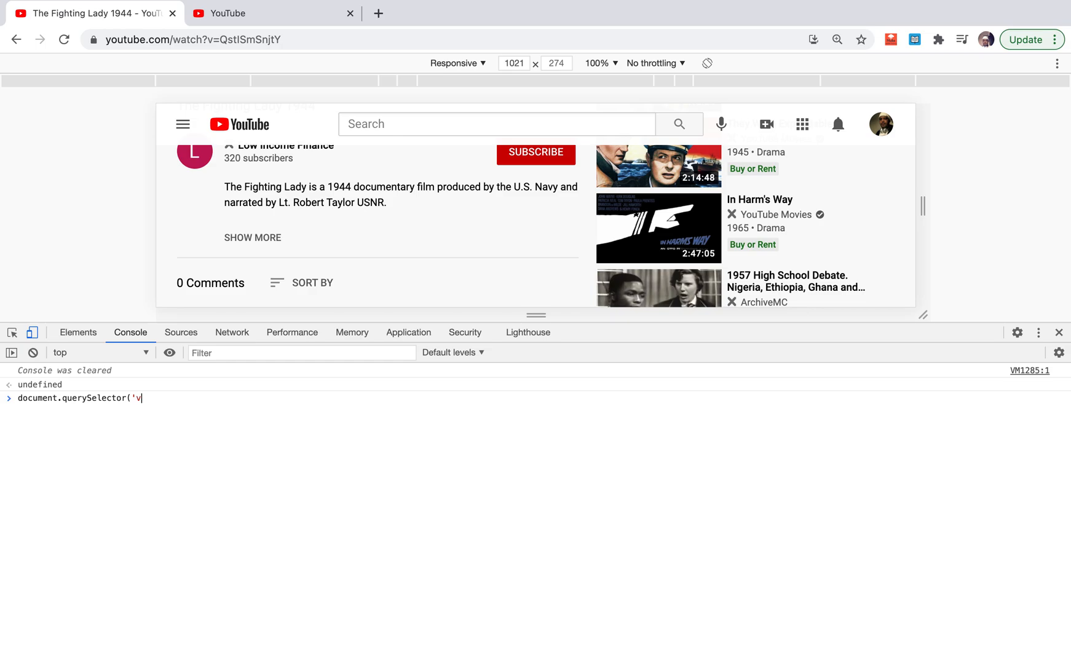
text(ide)
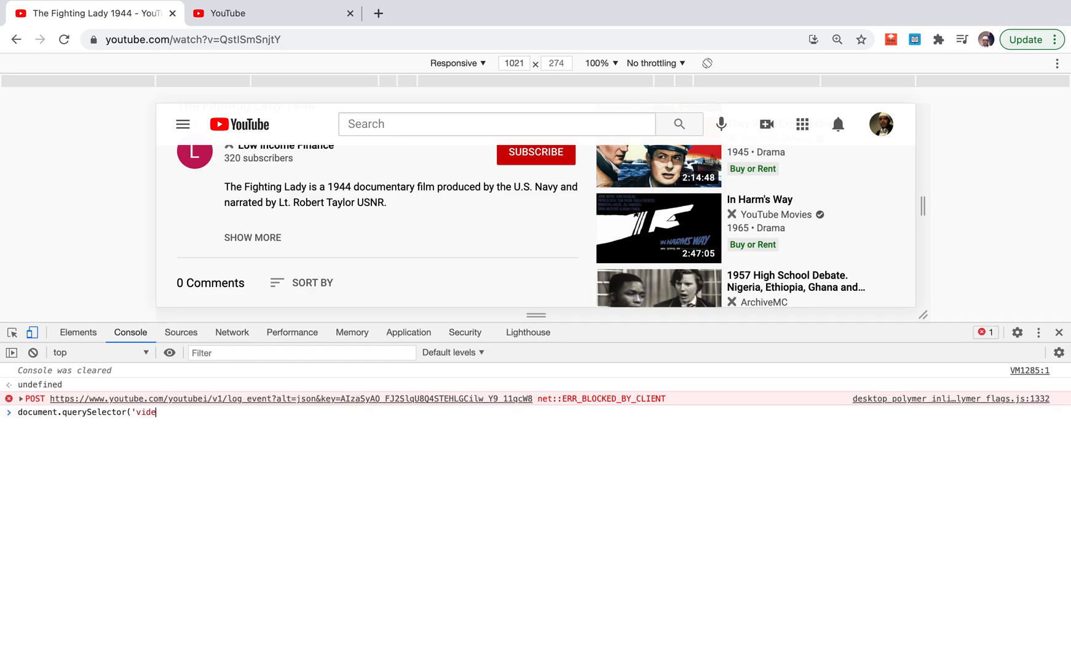
text(').playback)
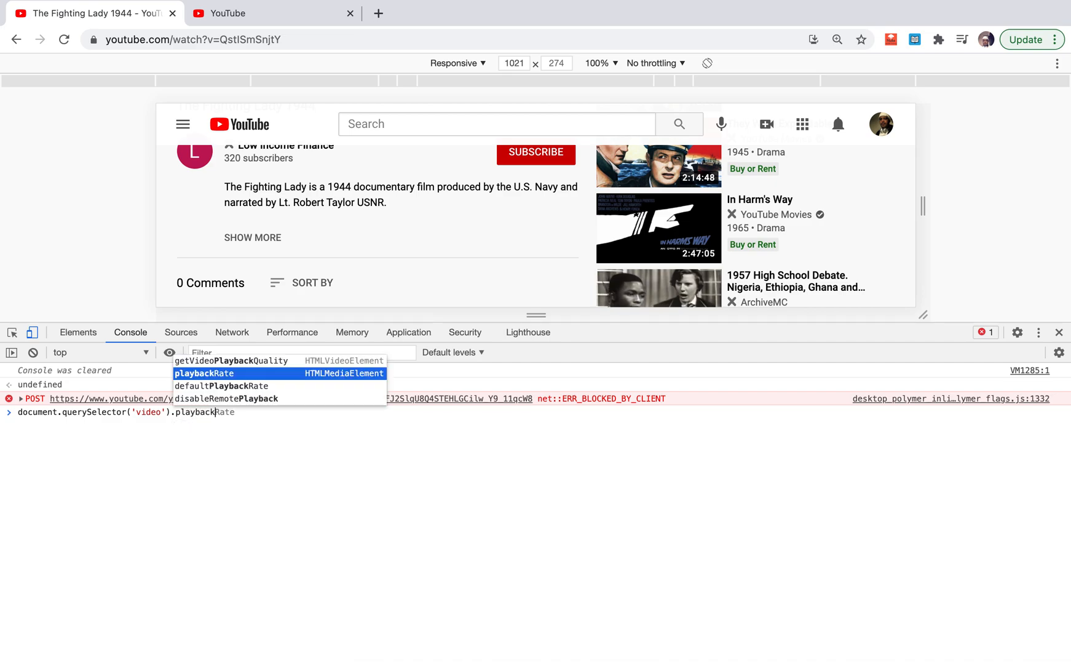
text(=)
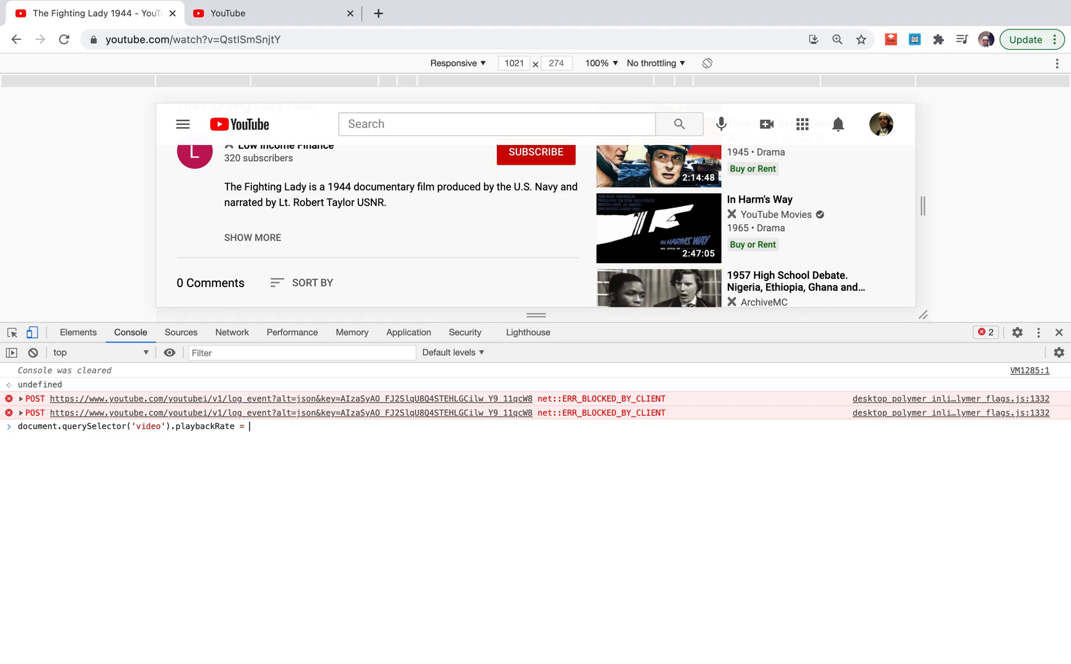
text(2.0)
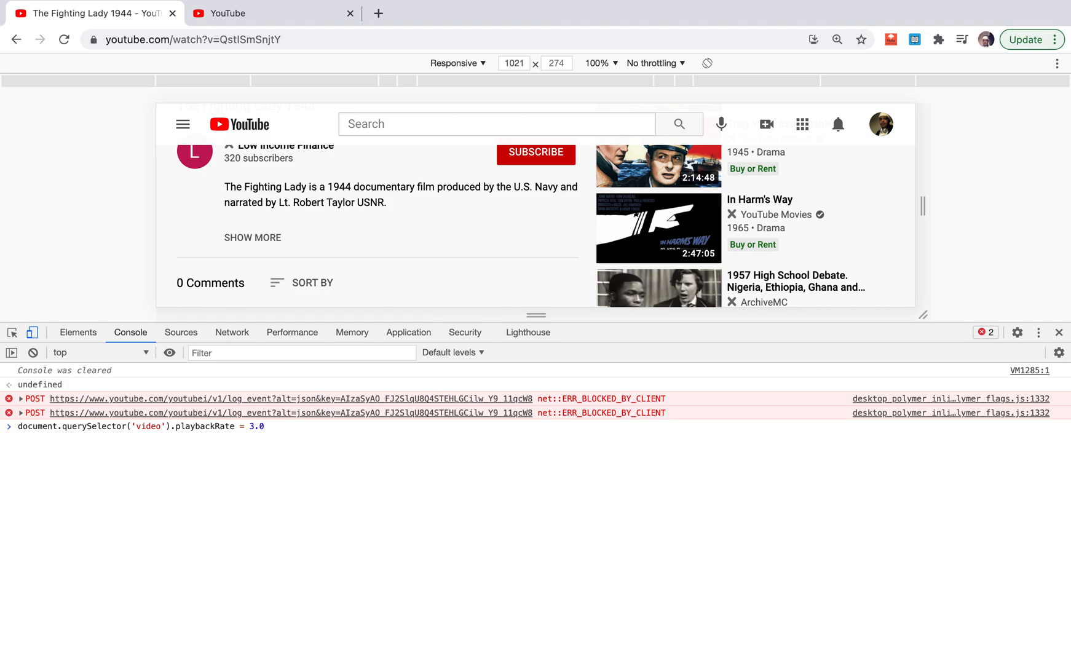
text(4.)
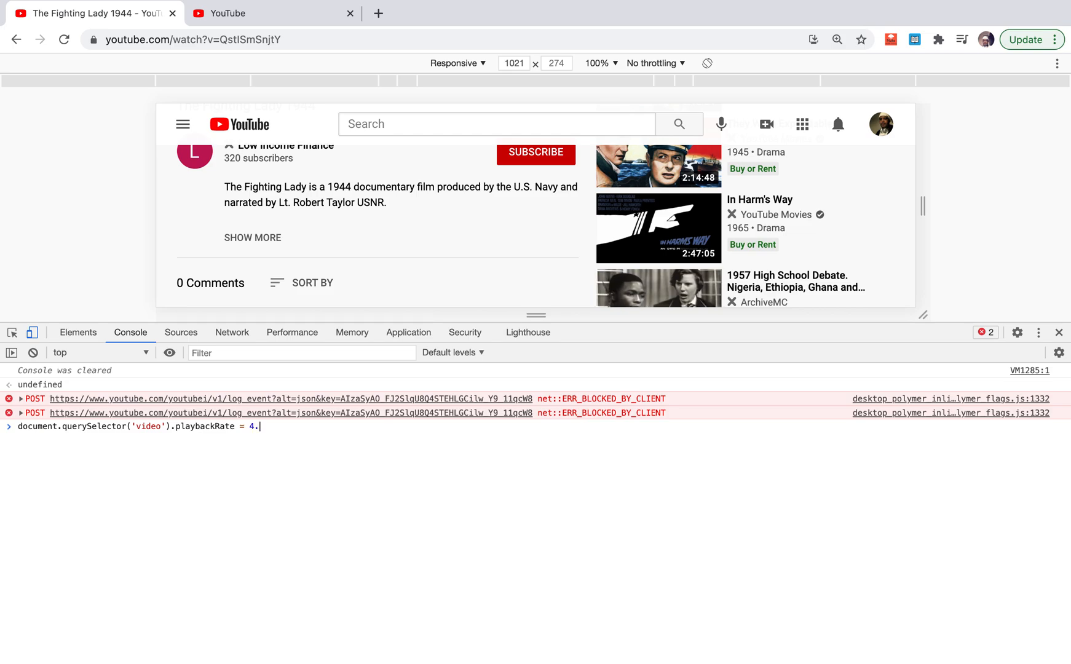
key(Backspace)
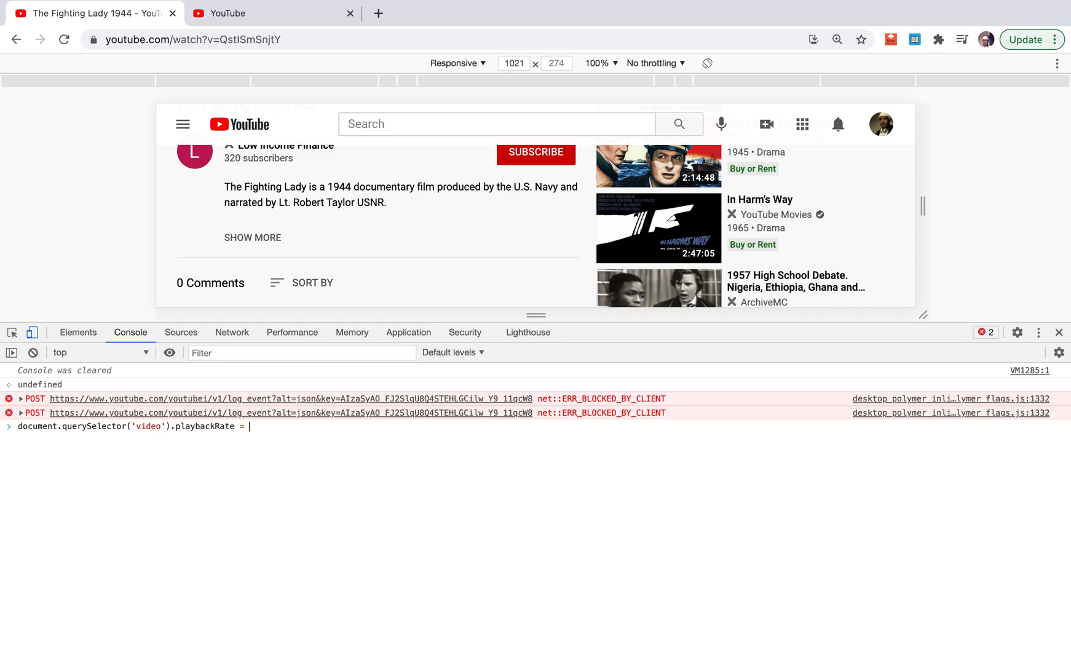
text(2.0)
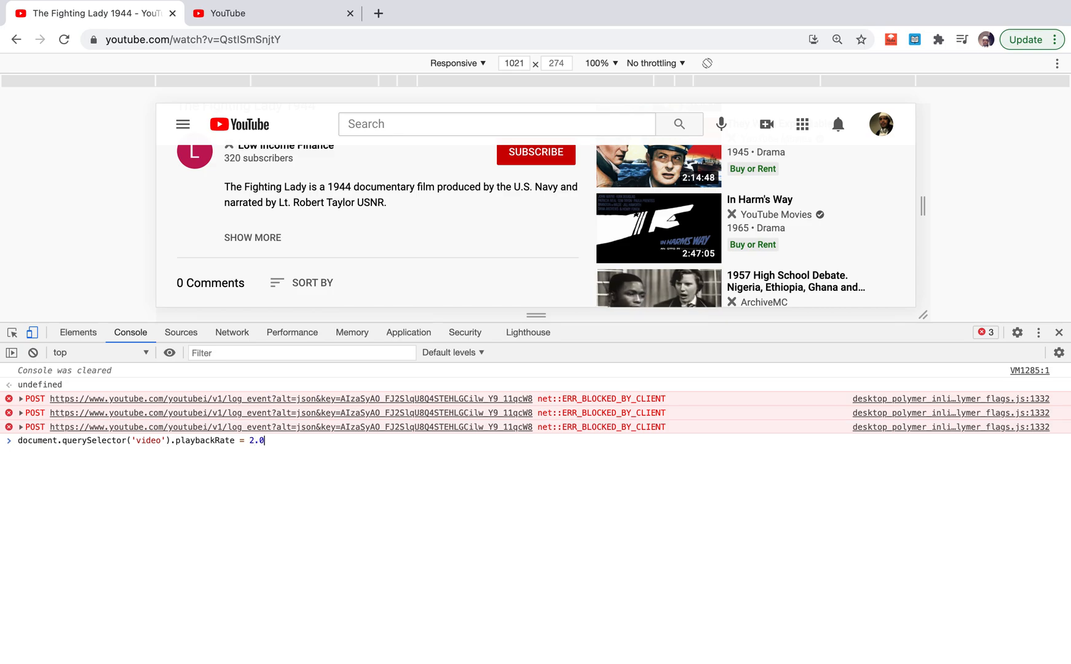
key(Enter)
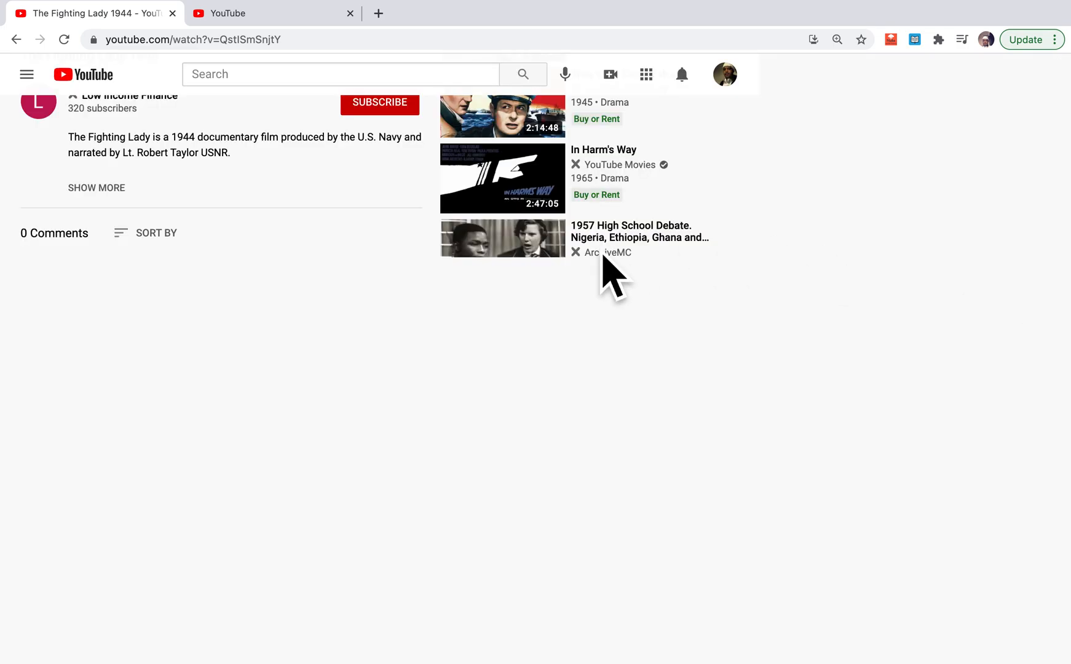
mouse_move(170, 256)
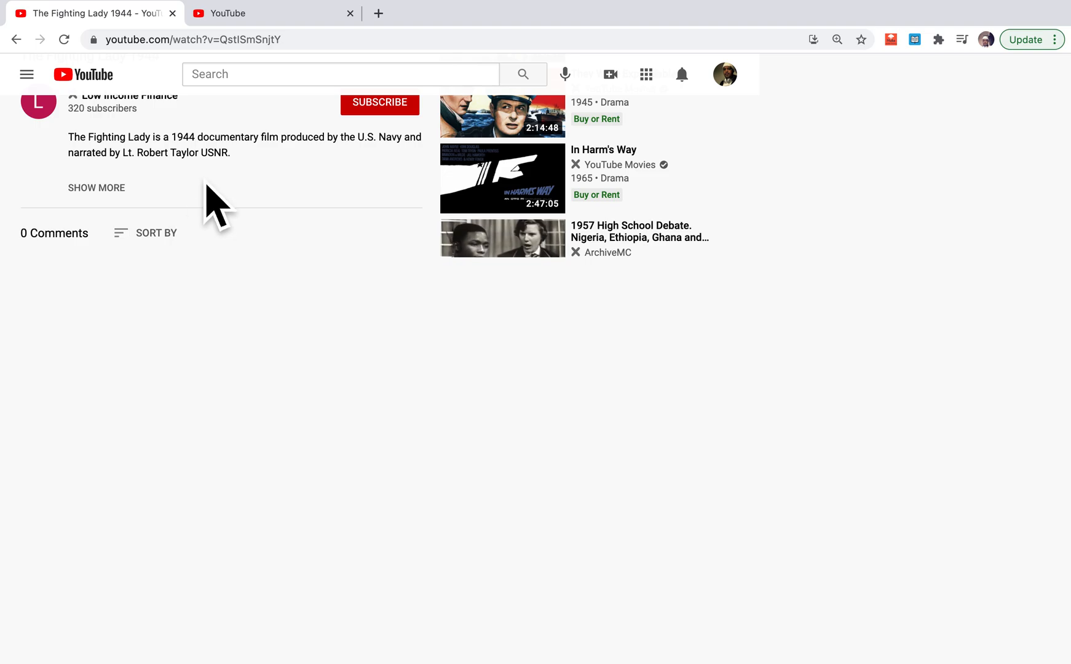
mouse_move(136, 205)
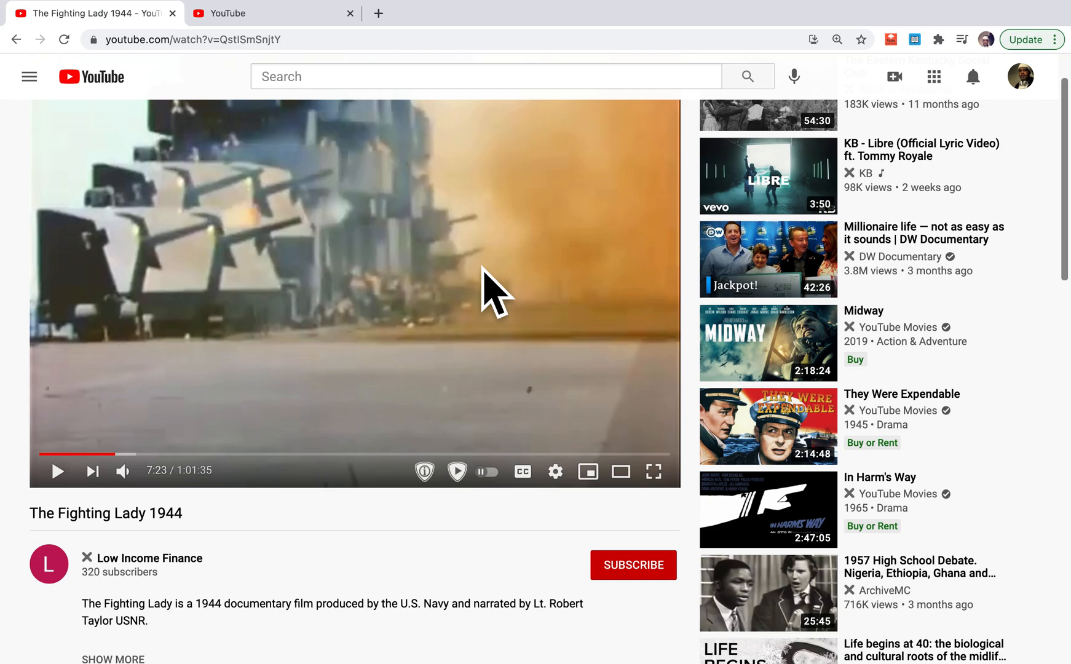
- Scroll the watch page to bring The Fighting Lady 1944 player back into view
scroll(down, 3)
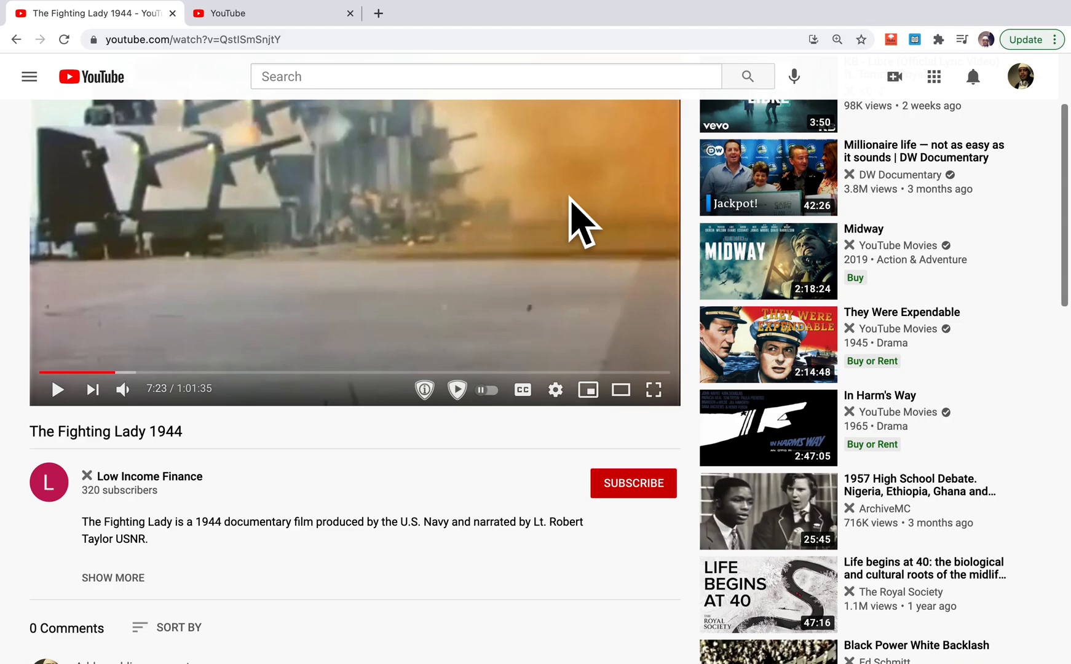
scroll(down, 3)
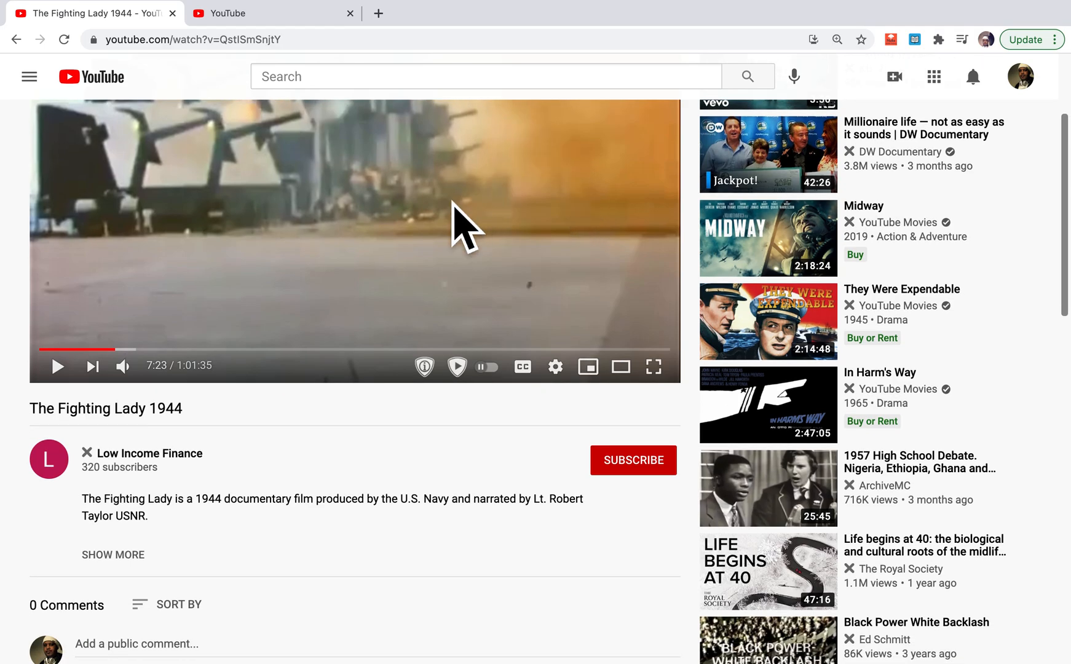
scroll(down, 3)
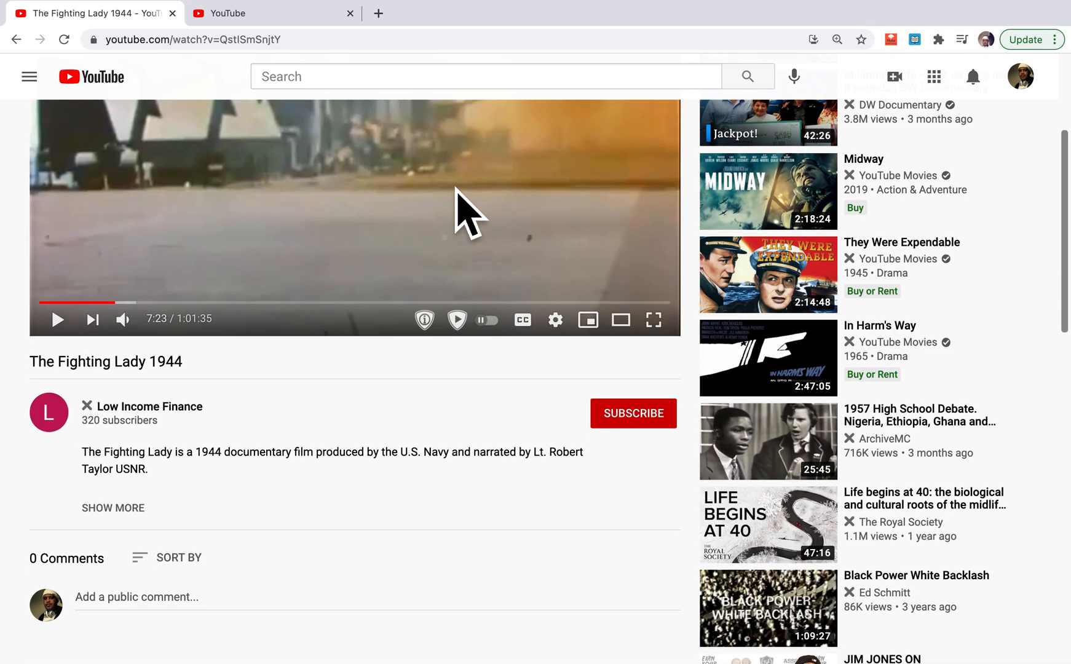
scroll(down, 3)
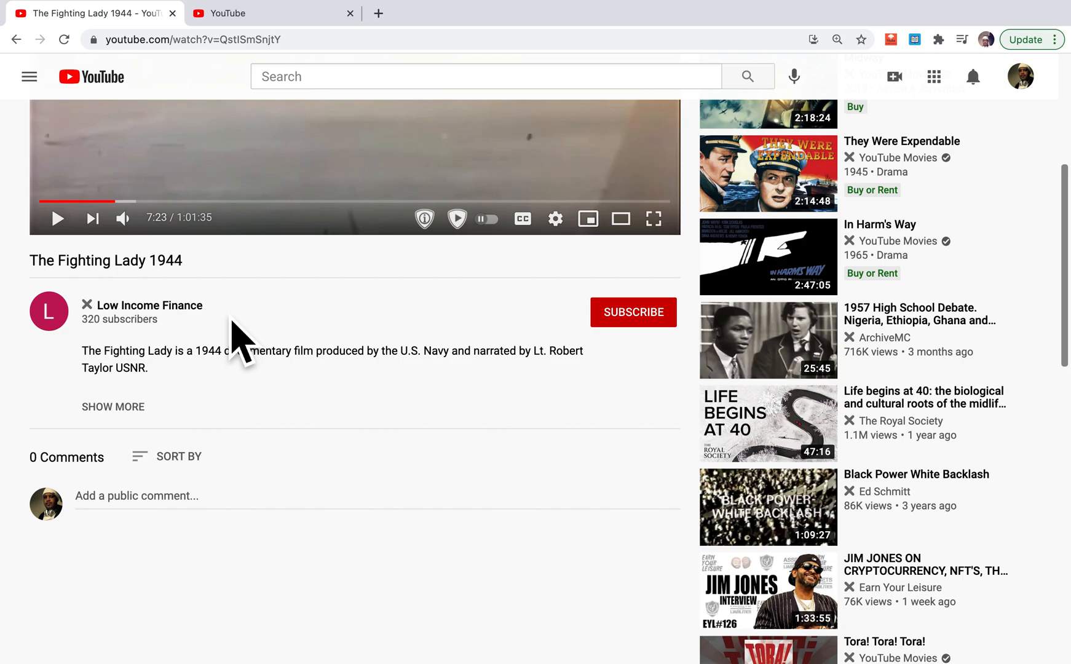
mouse_move(760, 24)
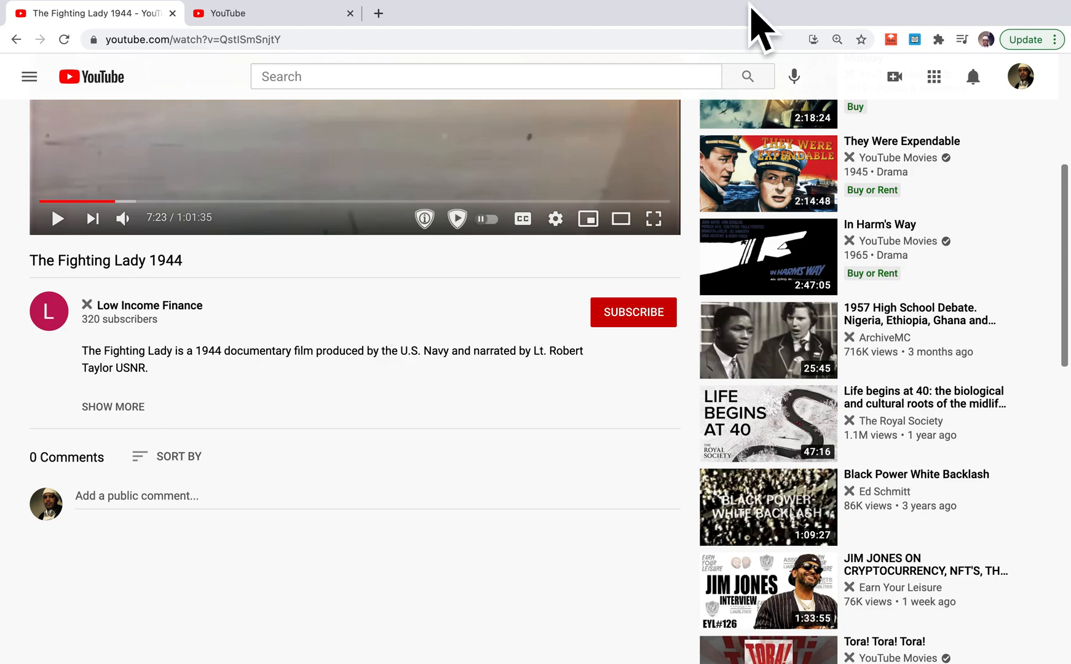